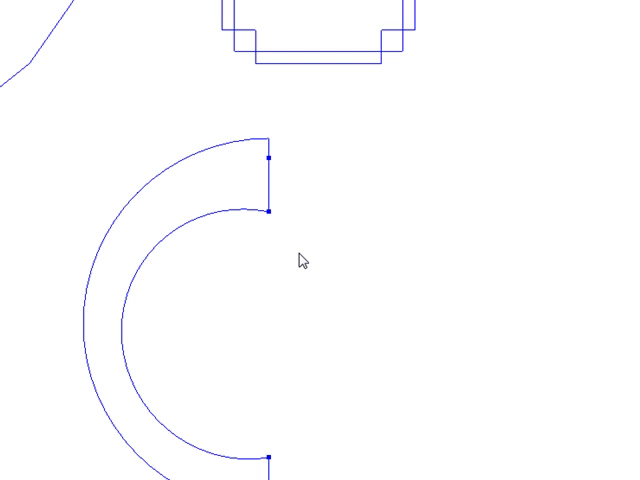
mouse_move(362, 188)
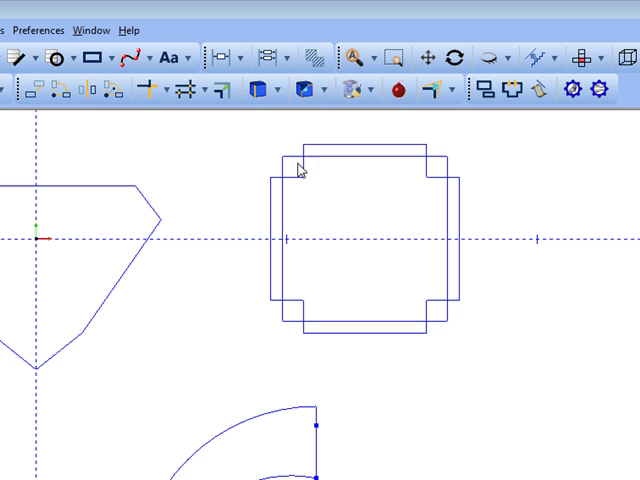
mouse_move(319, 308)
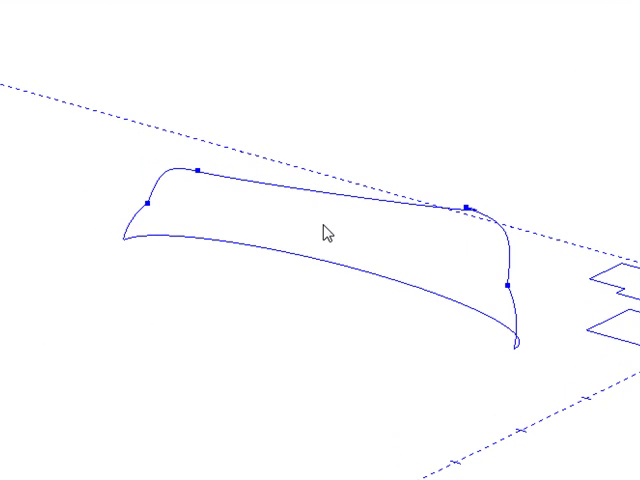
mouse_move(137, 209)
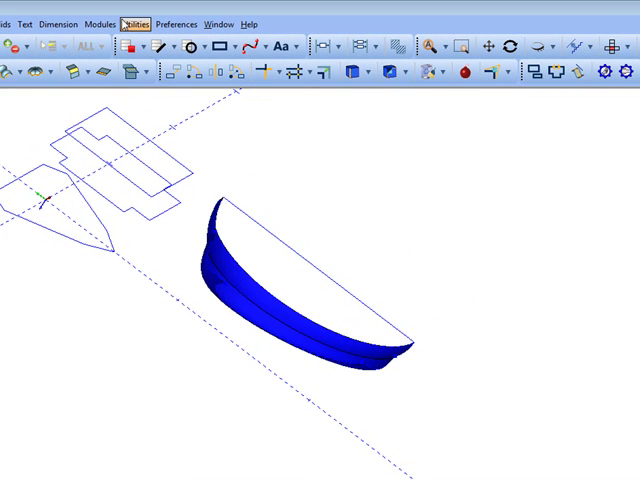
Mirror the blue half band with copy to create the red opposite half
click(222, 308)
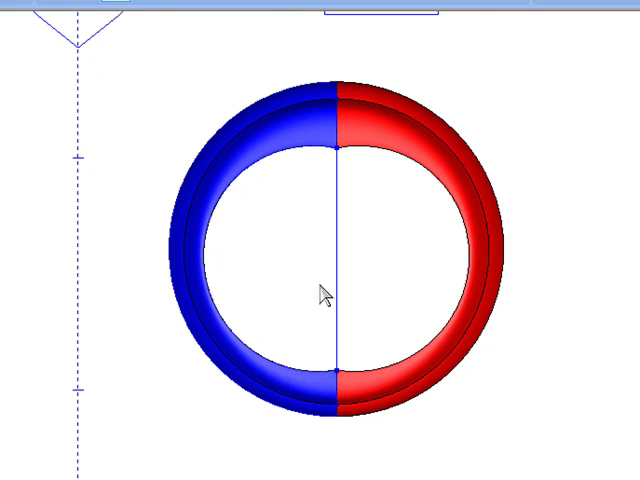
mouse_move(282, 182)
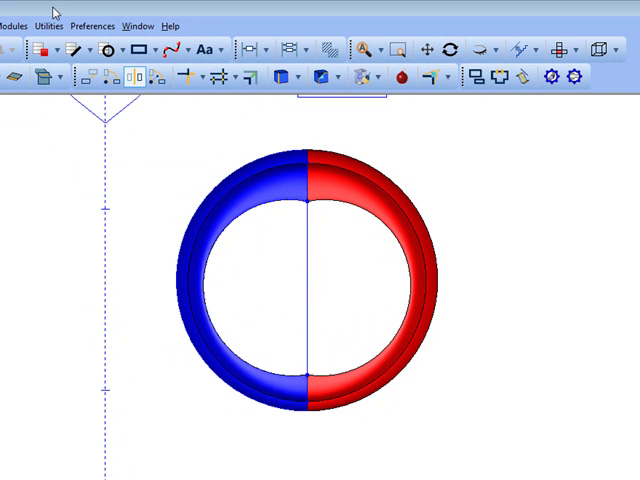
Stitch both band halves into one solid using Stitch Surface(s) to Solid
click(66, 24)
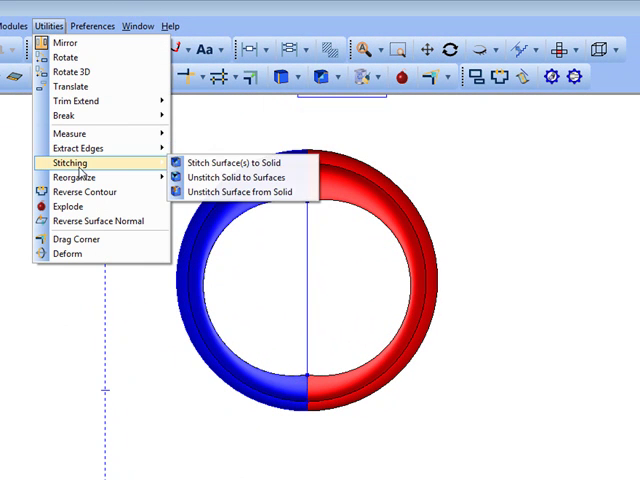
click(233, 162)
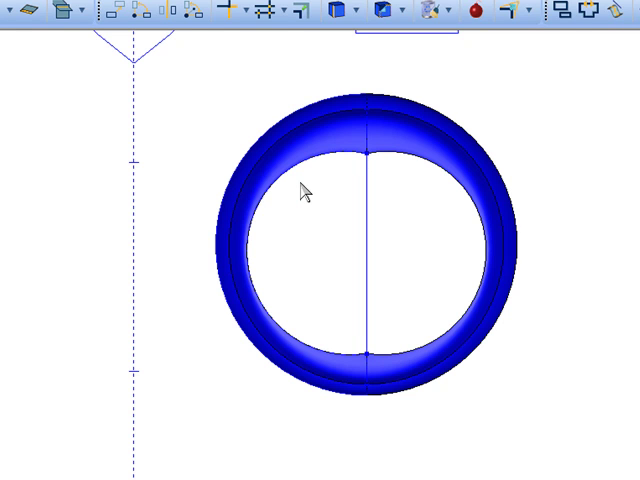
mouse_move(341, 180)
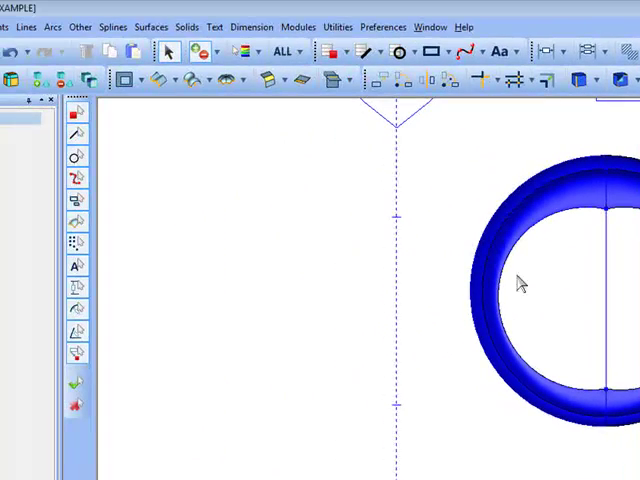
Extract an edge curve along the inner rim of the blue ring
click(52, 26)
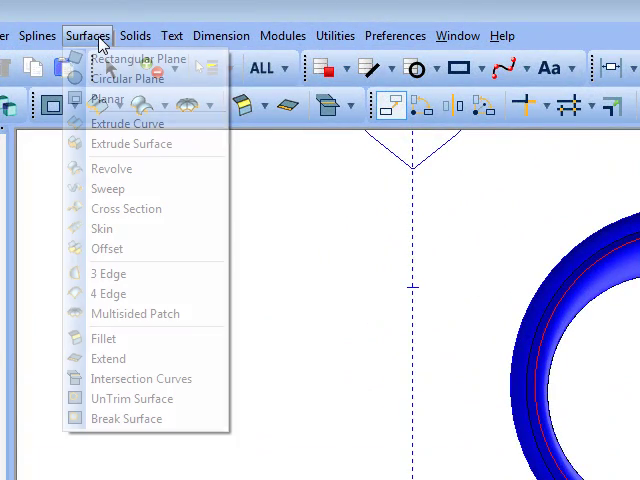
Extrude the ring's edge curve into a surface with distance 2
click(127, 123)
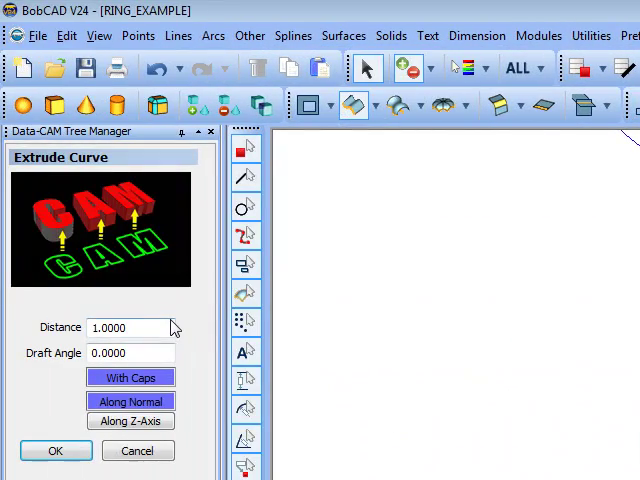
text(2)
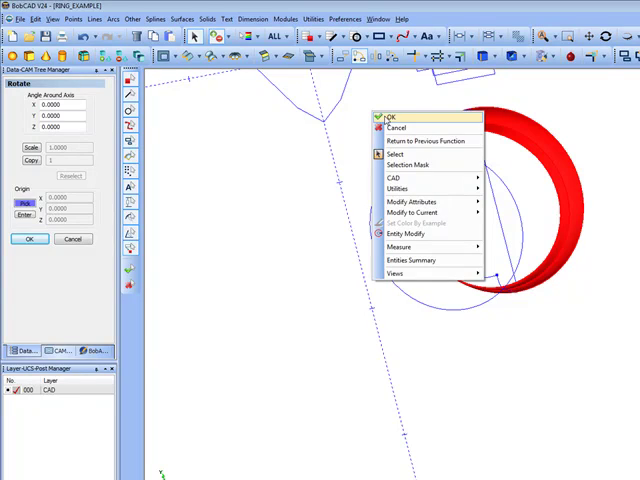
Rotate one copy of the red ring piece 180 degrees about Y
click(393, 117)
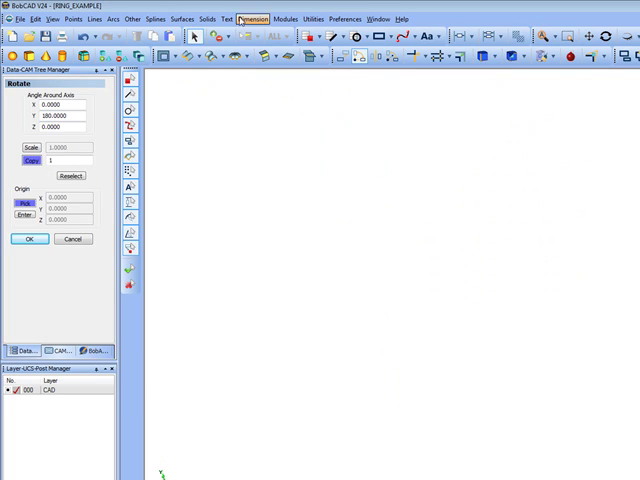
click(313, 18)
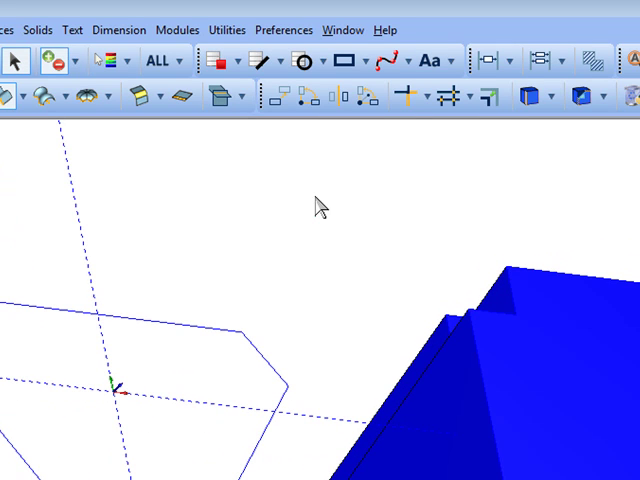
Create solid prong blocks at the four corners of the square setting
click(55, 29)
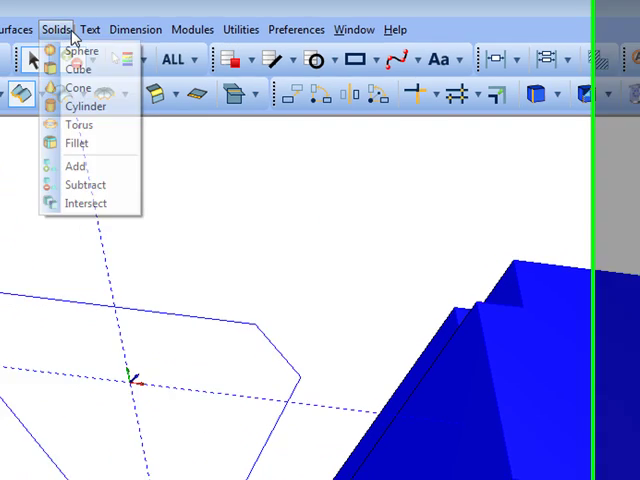
click(85, 184)
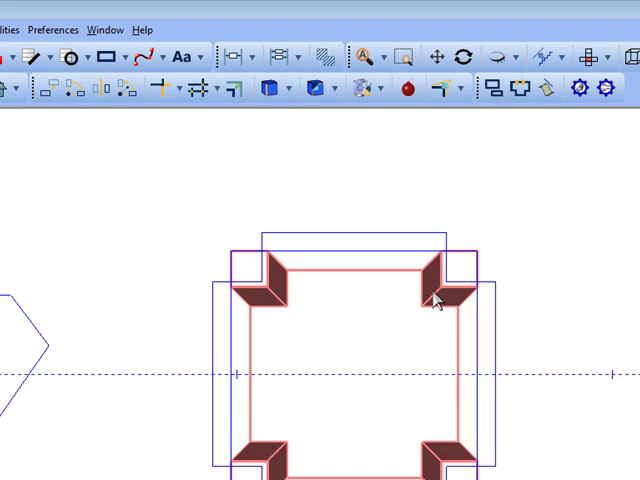
mouse_move(310, 409)
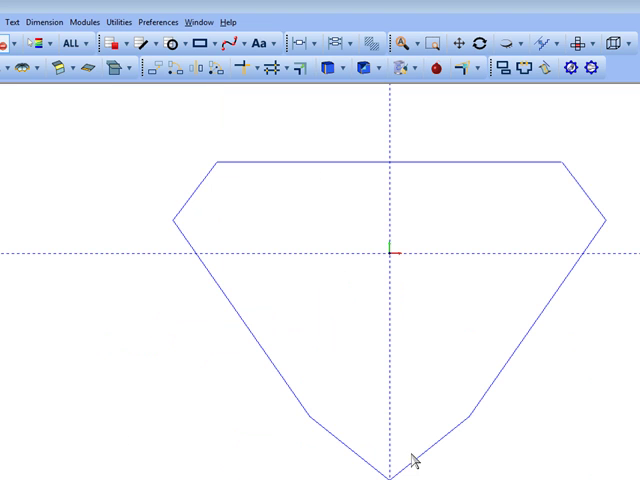
mouse_move(580, 276)
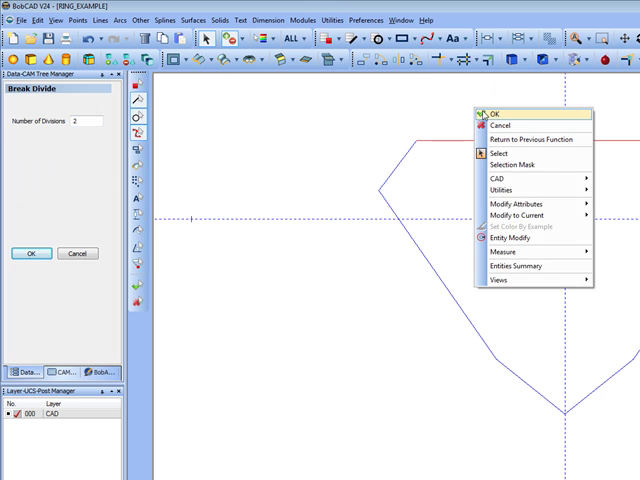
Divide the stone profile, then rotate it 45 degrees about Y with 7 copies
click(490, 112)
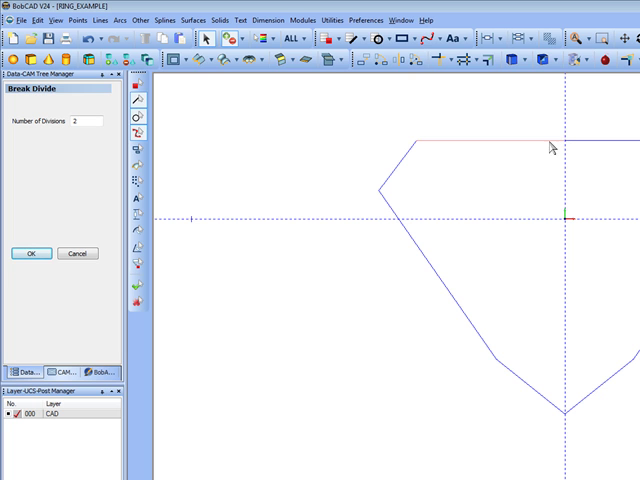
click(331, 20)
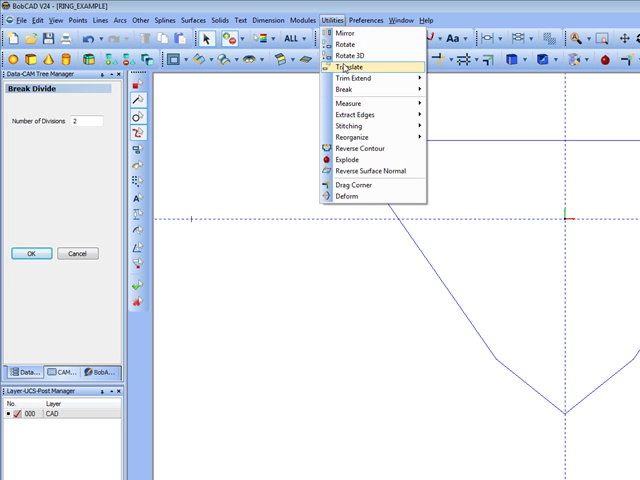
click(342, 45)
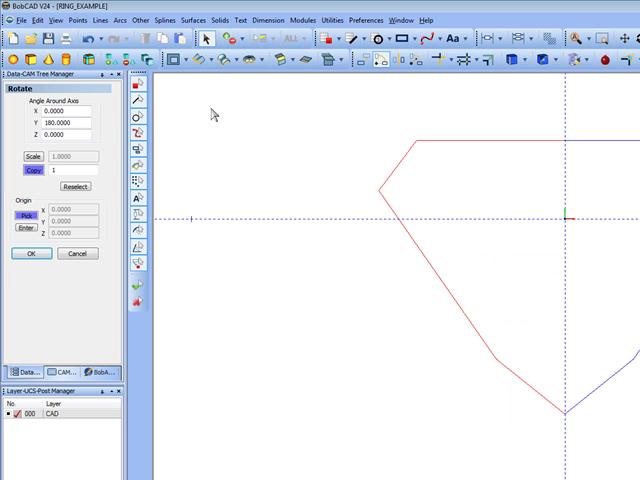
click(65, 123)
text(360)
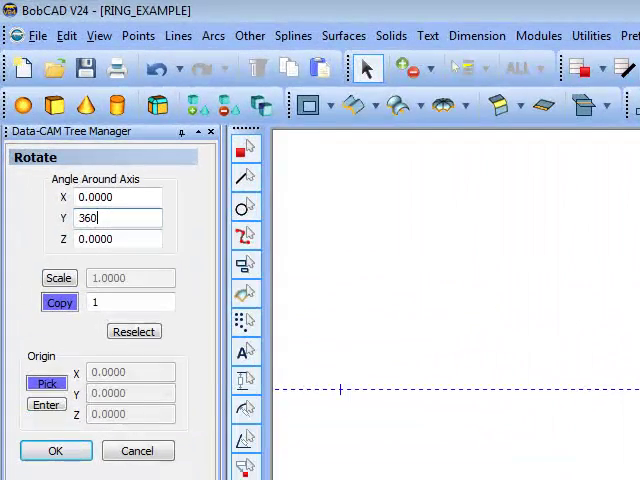
text(/)
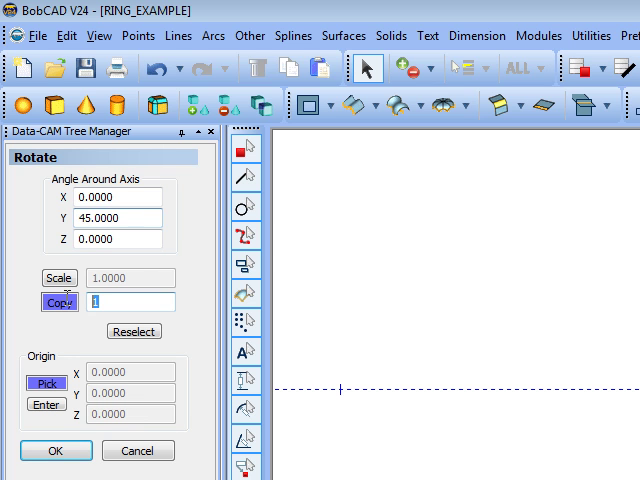
text(7)
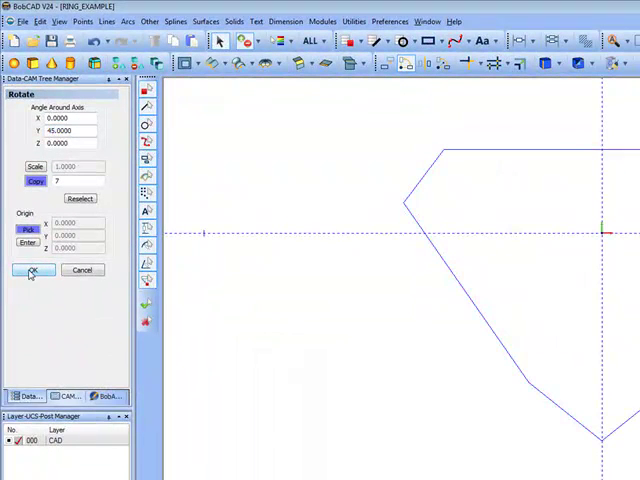
click(31, 271)
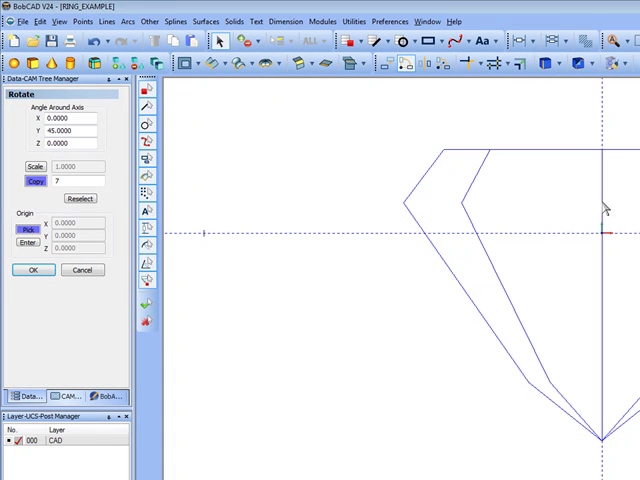
click(33, 270)
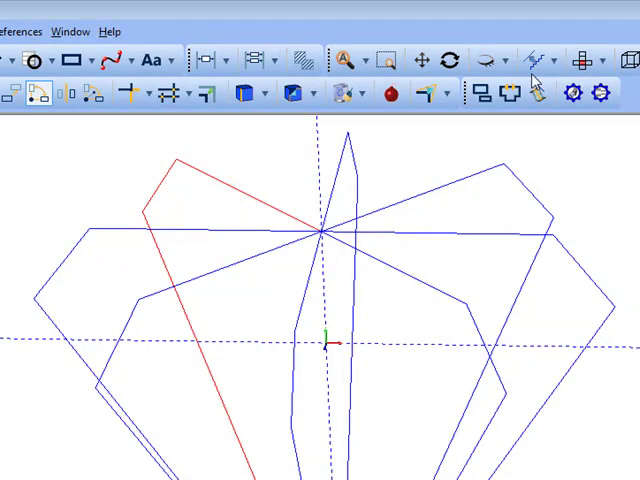
mouse_move(253, 170)
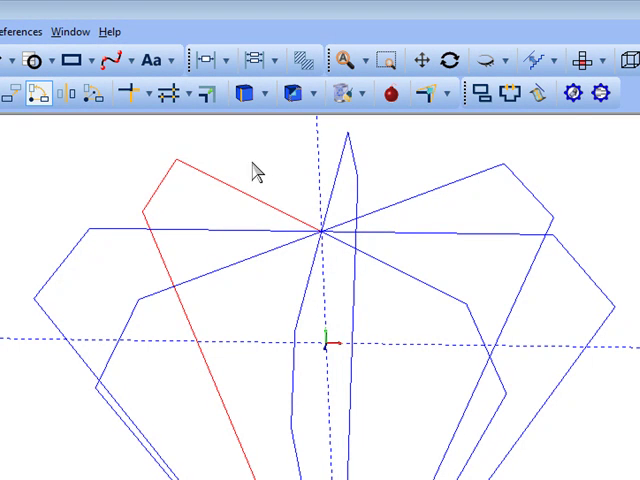
right_click(255, 170)
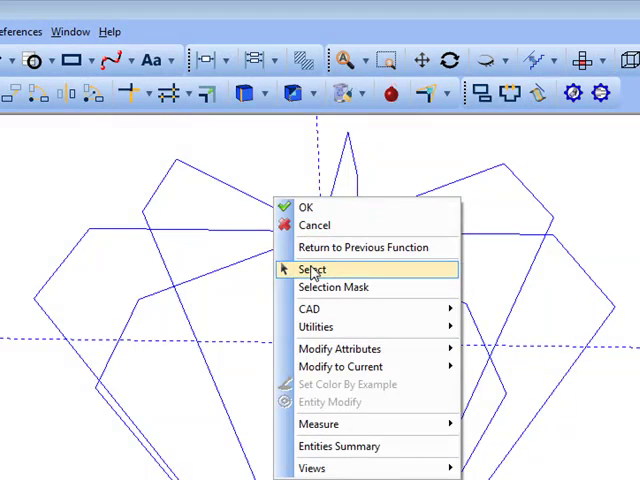
click(312, 269)
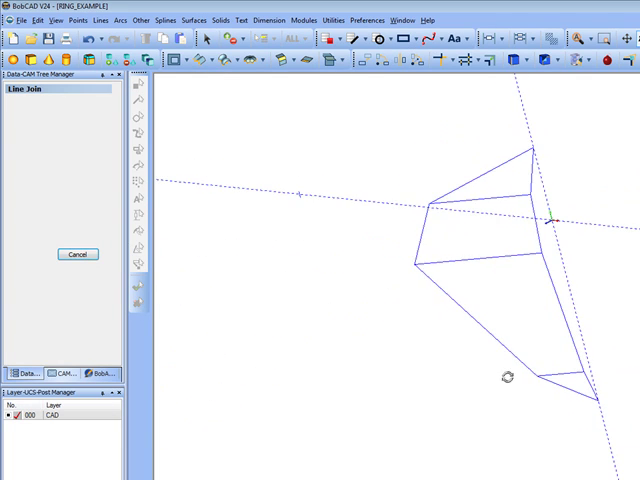
Join endpoints of adjacent gem profiles with lines into a wedge outline
click(211, 18)
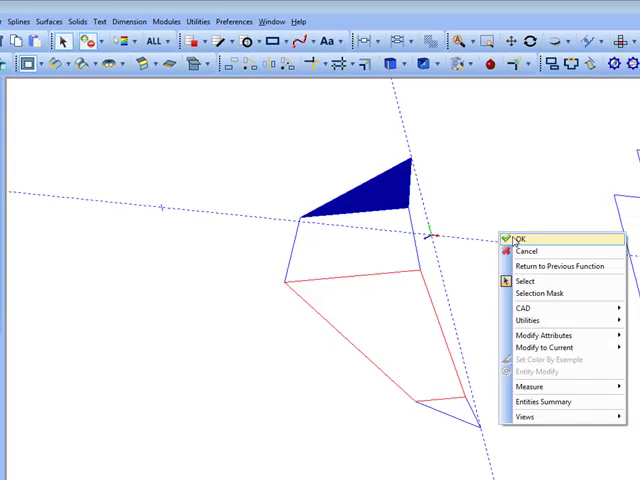
Fill the wedge facet faces with planar surfaces, retrying after the failure warning
click(529, 233)
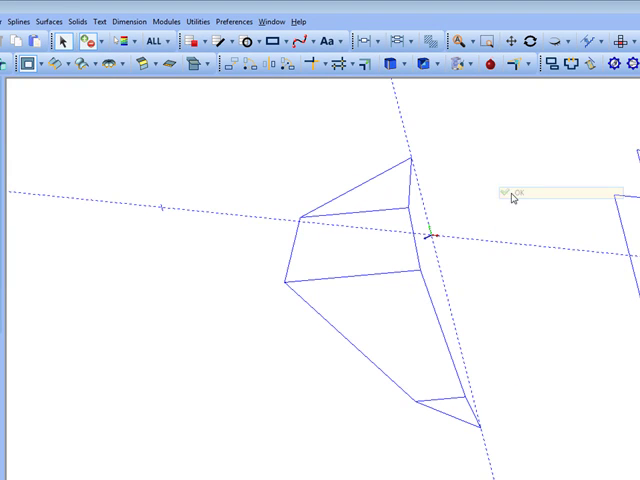
click(49, 20)
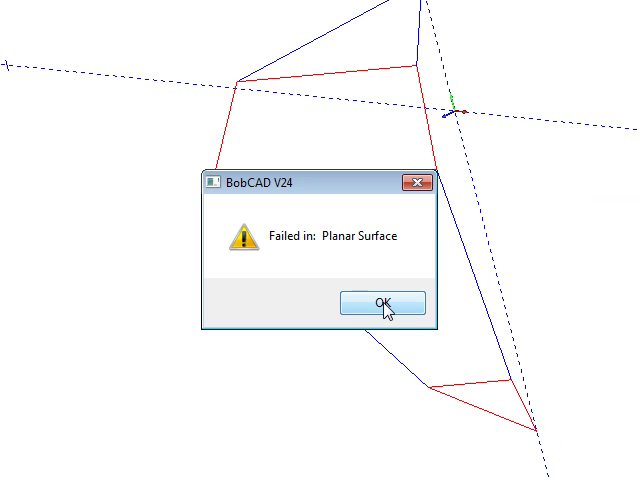
click(383, 303)
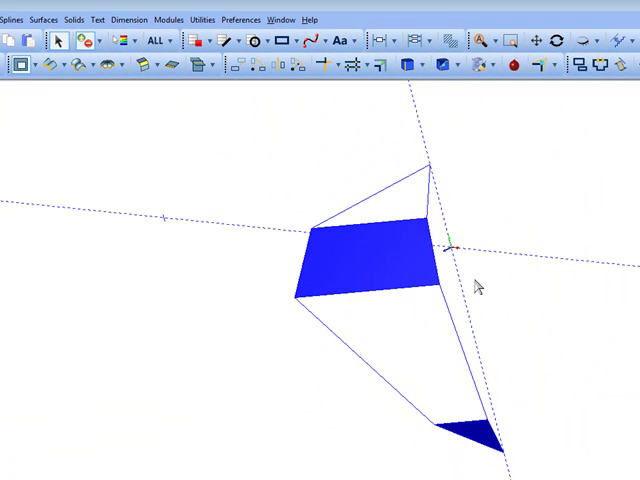
click(598, 41)
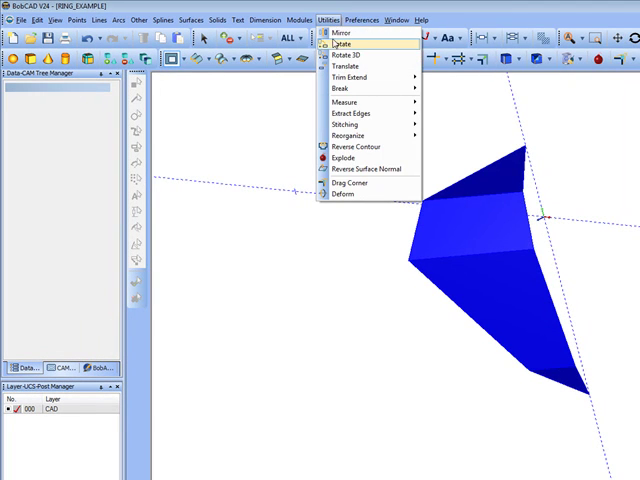
Rotate the facet surfaces 45 degrees about Y, 7 copies, around origin 0,0,0
click(340, 44)
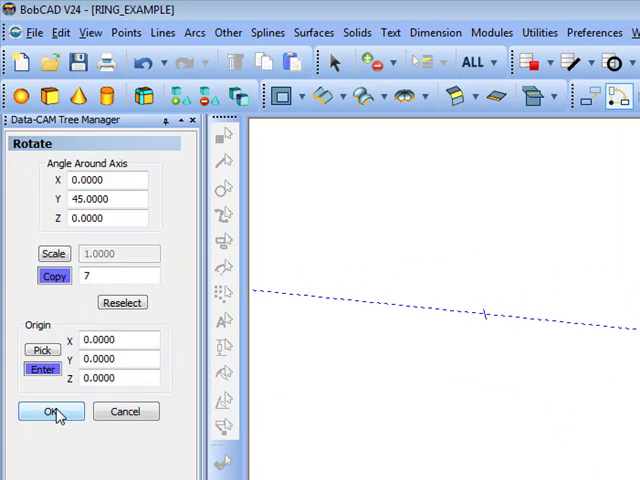
click(46, 411)
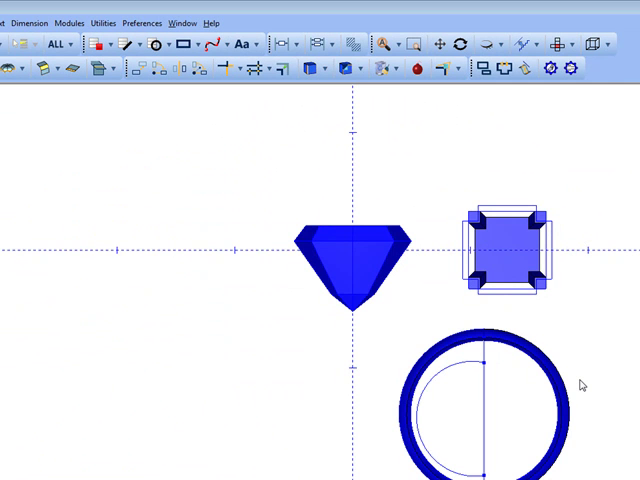
mouse_move(290, 220)
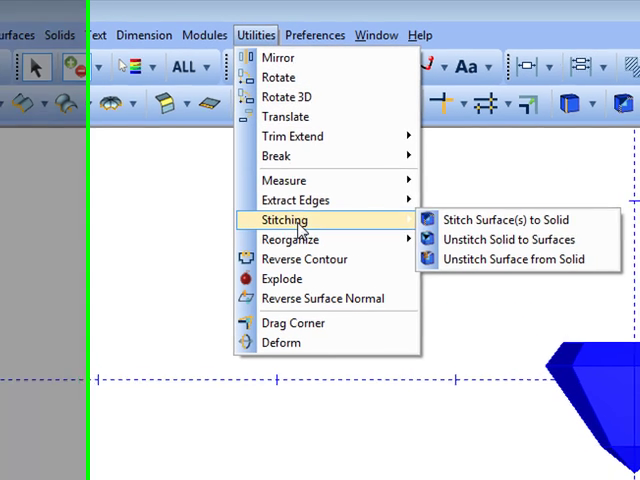
Stitch the stone's facet surfaces into one solid with Stitch Surface(s) to Solid
click(502, 220)
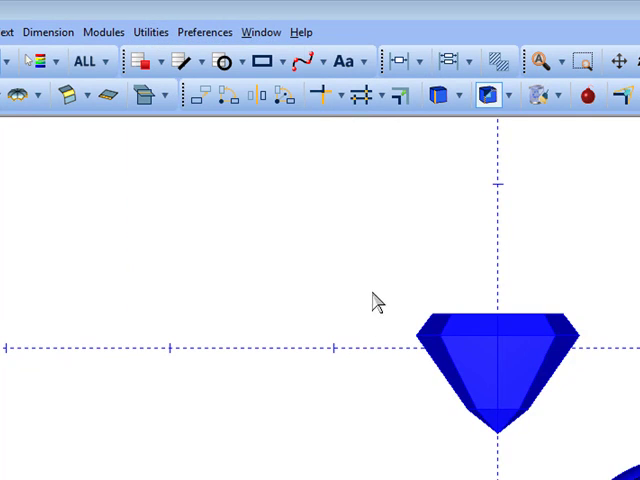
right_click(378, 302)
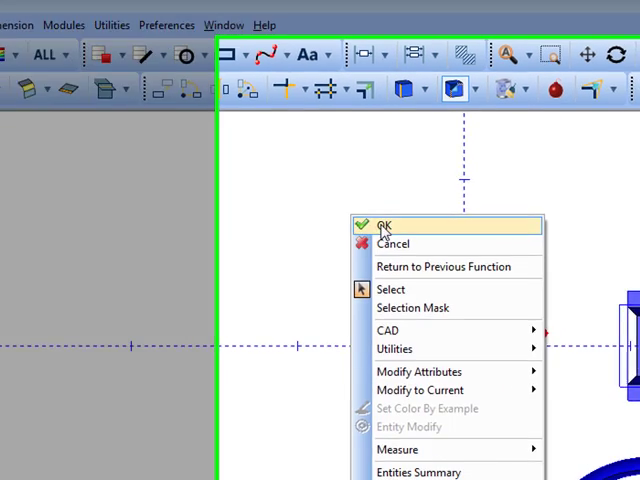
click(389, 224)
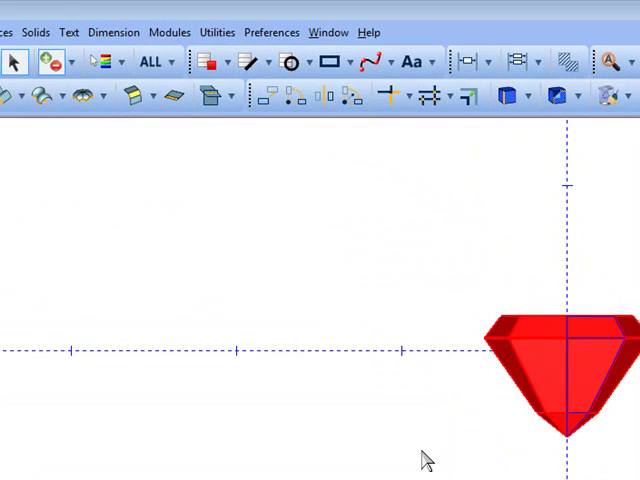
Pick a new colour for the selected square prong setting via Modify Attributes > Color
right_click(560, 365)
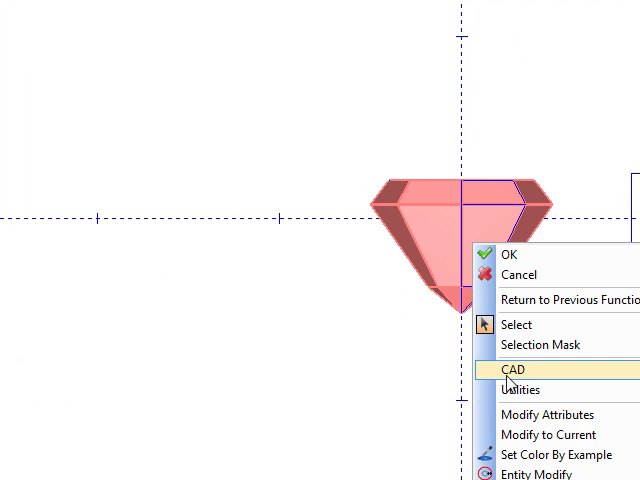
click(509, 370)
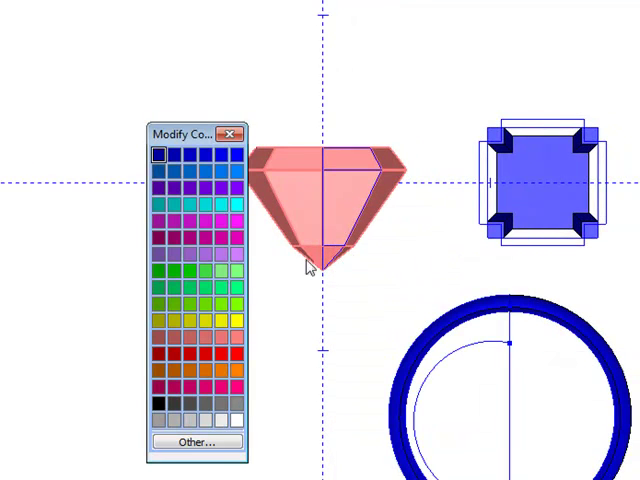
mouse_move(237, 425)
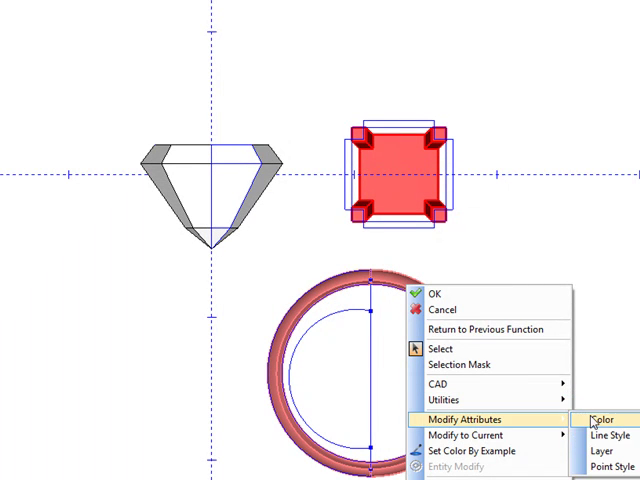
click(595, 431)
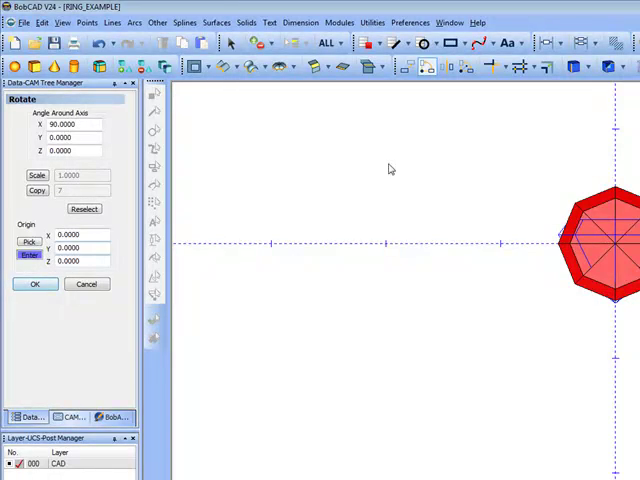
Rotate the stone and prongs 90° about X around origin 0,0,0
click(379, 22)
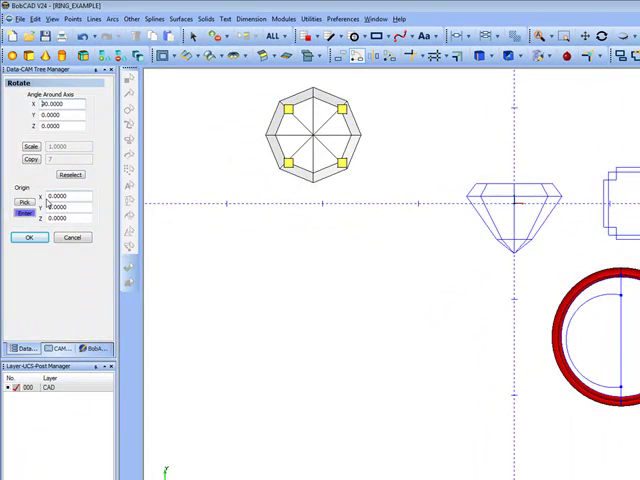
Rotate the ring band 90° about X and cancel the pending Translate move
click(29, 237)
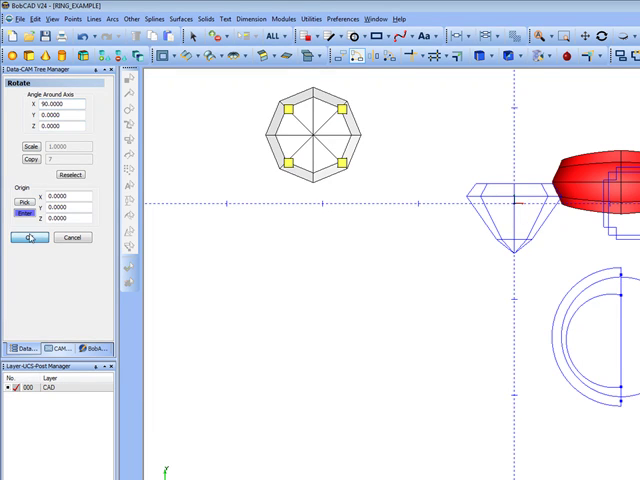
click(313, 23)
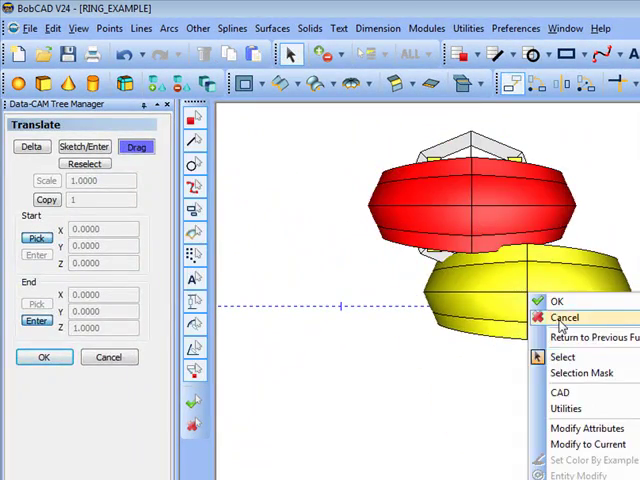
click(565, 317)
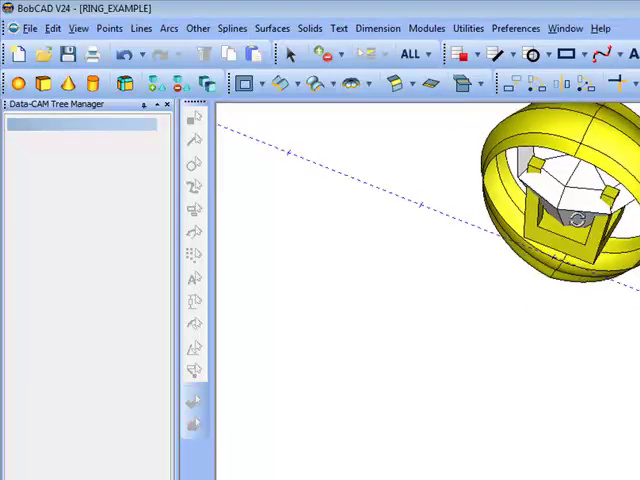
Move the stone 0.2 in Z using Translate in Delta mode
click(485, 28)
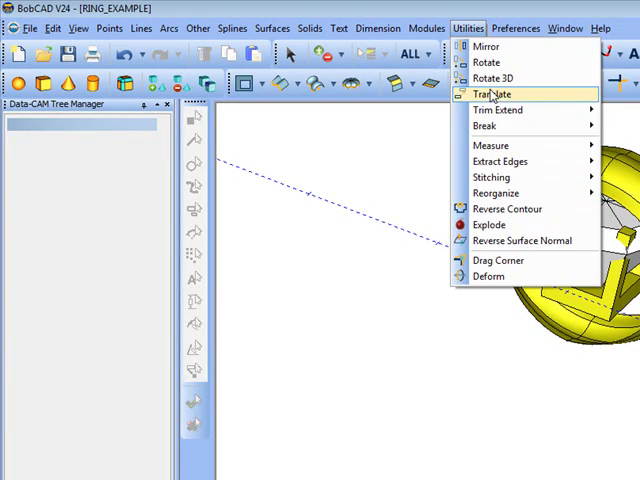
click(491, 93)
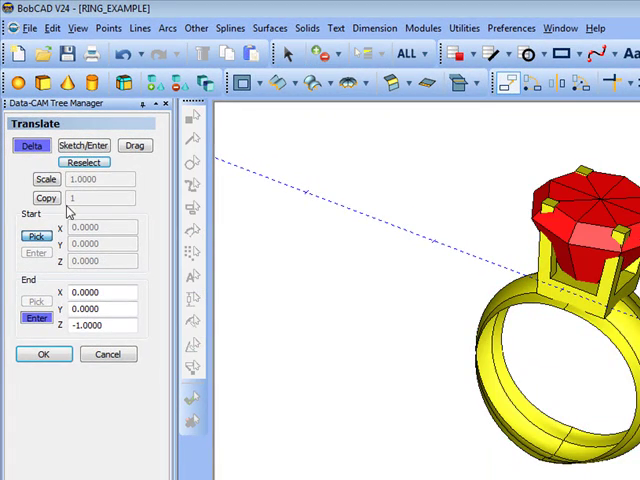
text(.2)
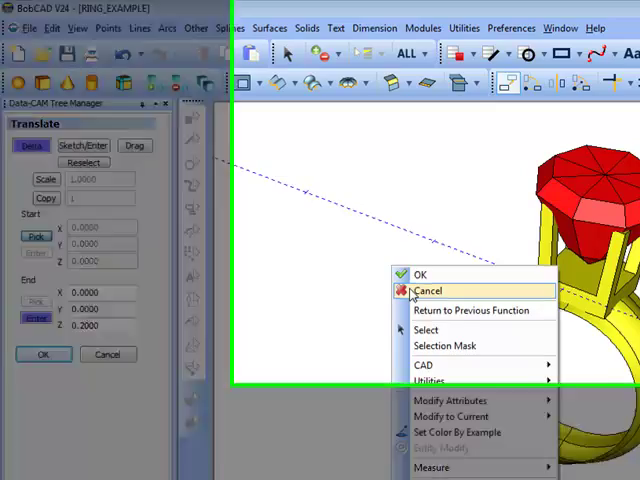
click(427, 290)
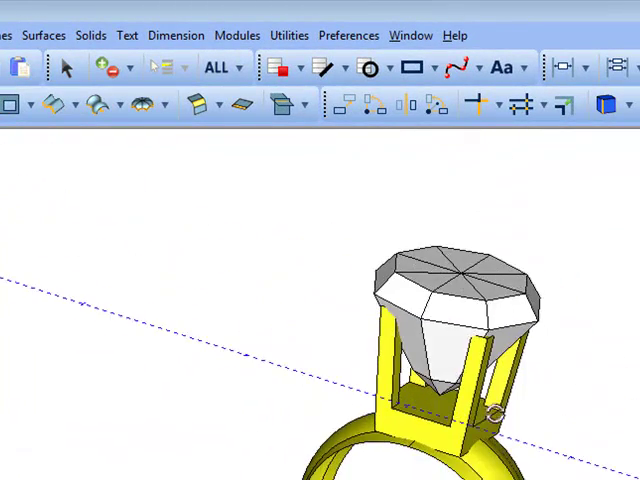
click(289, 35)
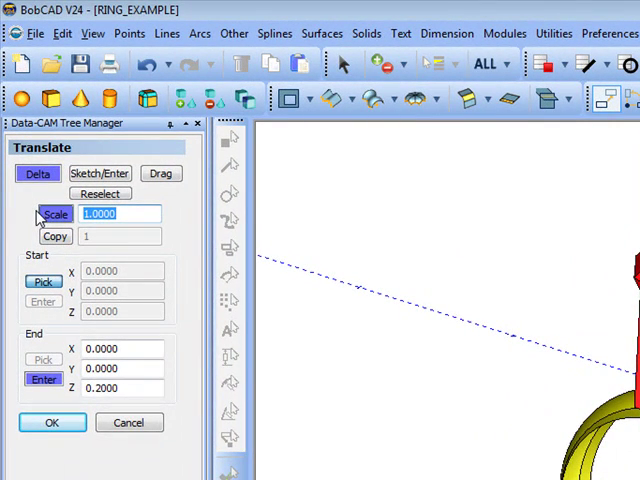
Enter .85 as the Translate scale factor
text(.)
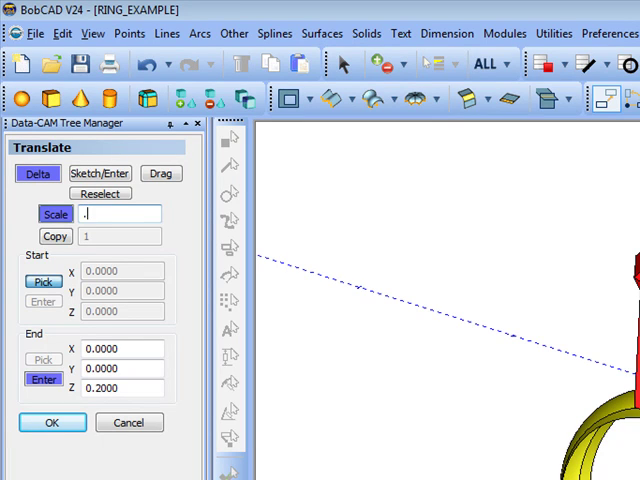
text(85)
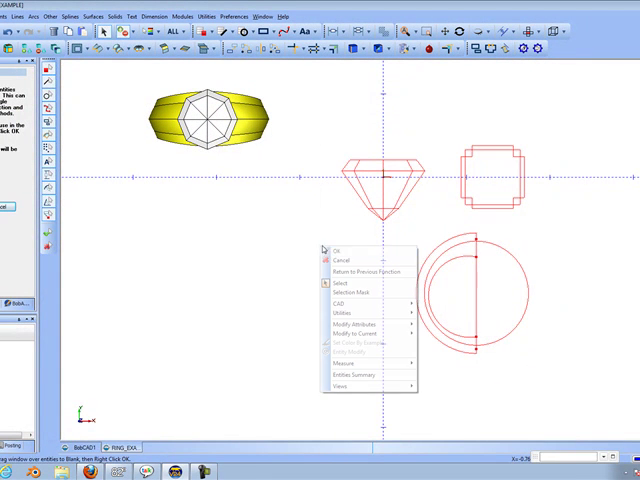
Blank the 2D profile sketches, leaving only the ring top view
click(205, 16)
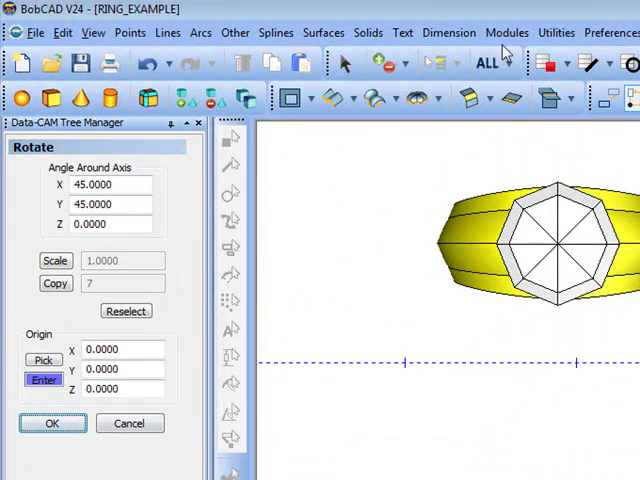
Place one 0.85-scaled copy of the ring using Translate in Drag mode
click(403, 35)
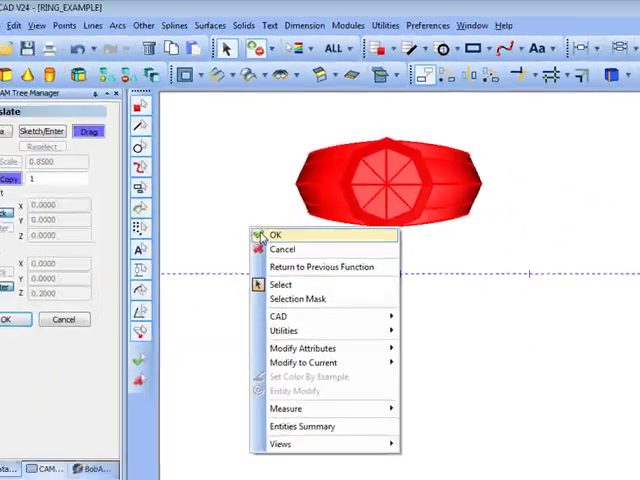
click(274, 234)
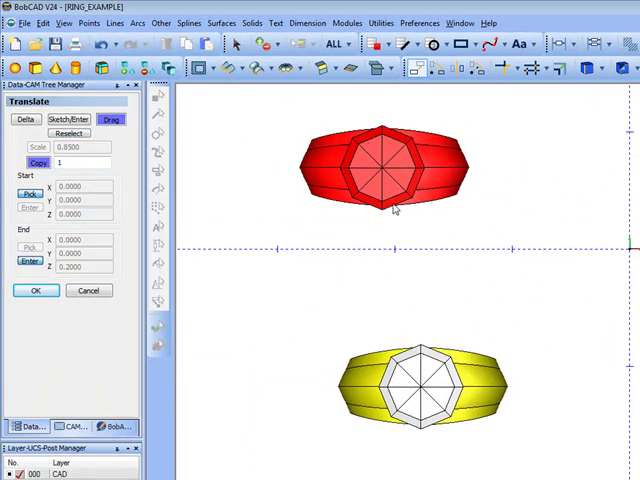
click(396, 23)
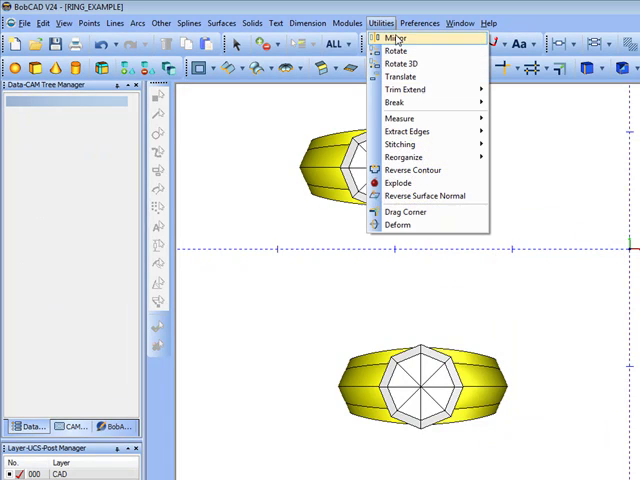
click(393, 65)
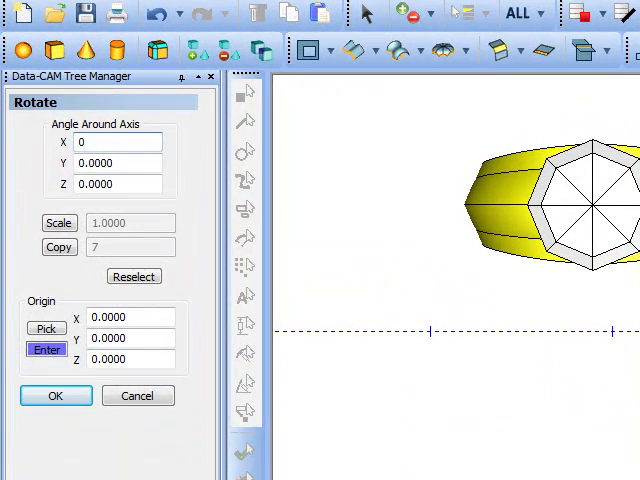
Rotate the lower ring copy 90° about X to show its circular band
text(90)
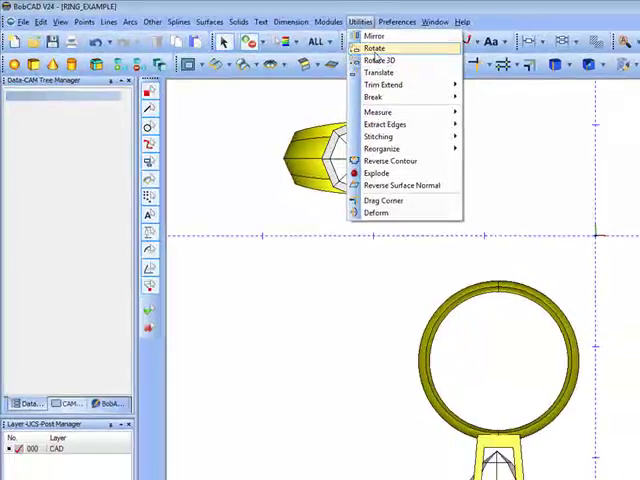
Rotate the circular ring copy 180° about Z, with X and Y at 0
click(379, 47)
text(180)
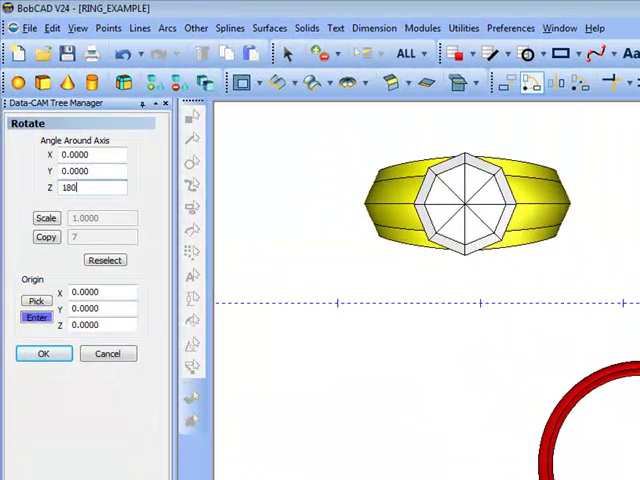
click(43, 353)
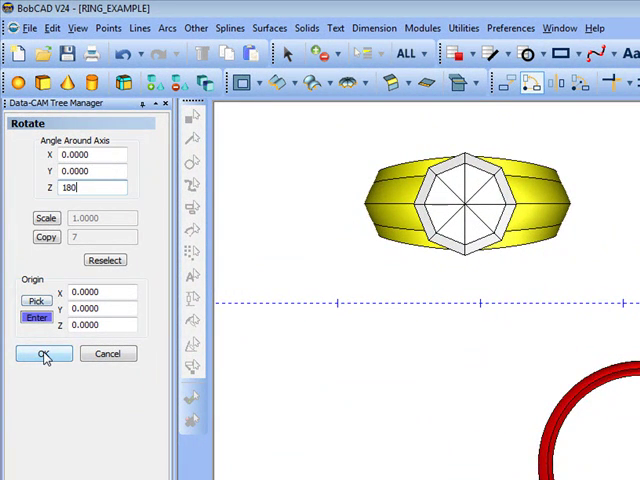